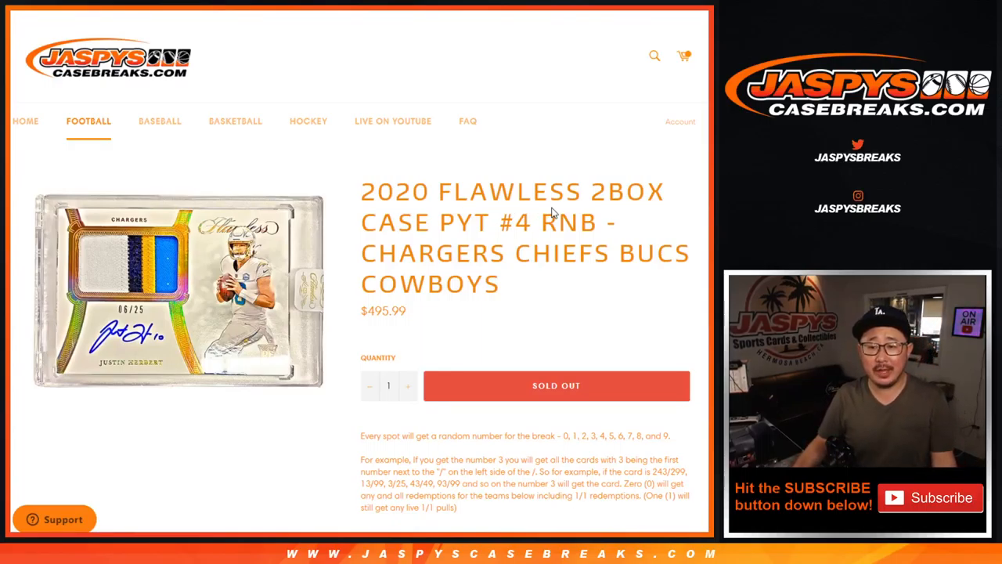
# Step: Highlight the RNB abbreviation in the page title and scroll down the page
pyautogui.doubleClick(572, 222)
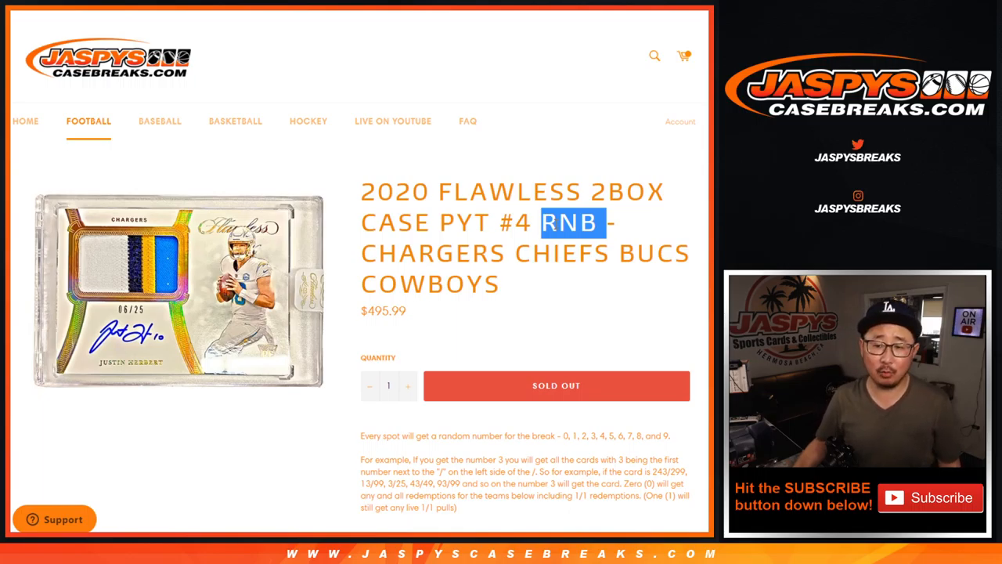
pyautogui.moveTo(611, 224); pyautogui.dragTo(501, 283)
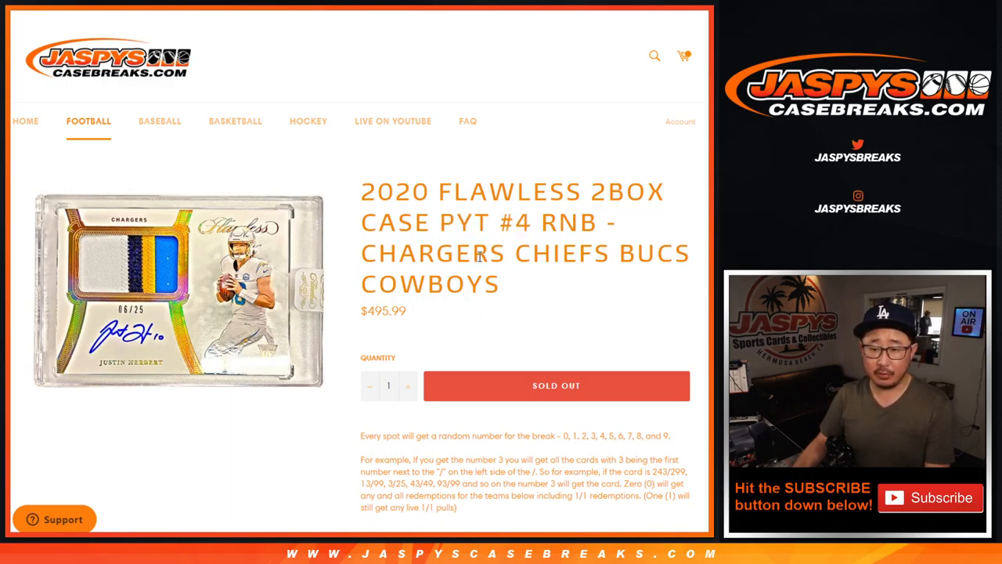
pyautogui.scroll(-3)
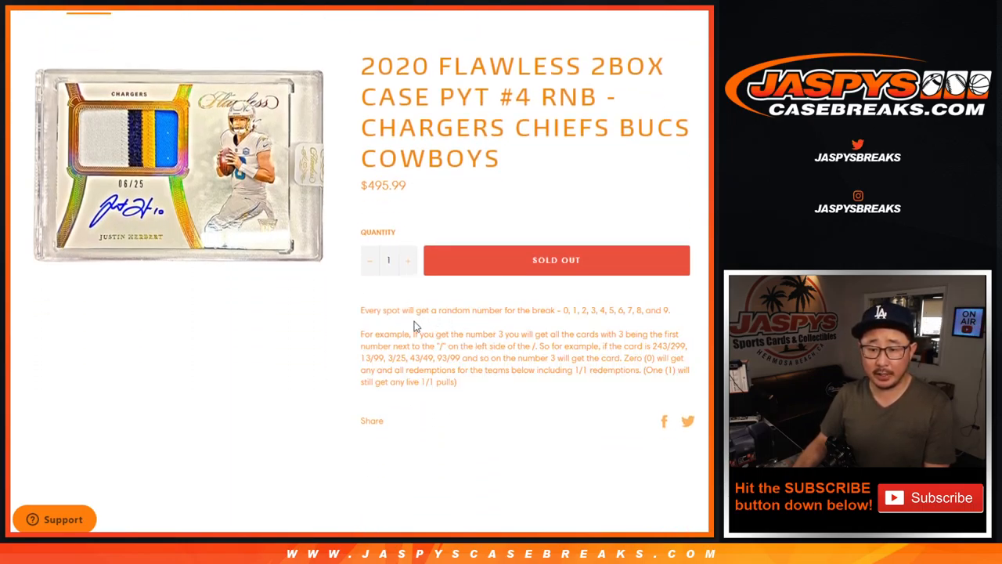
pyautogui.moveTo(509, 348)
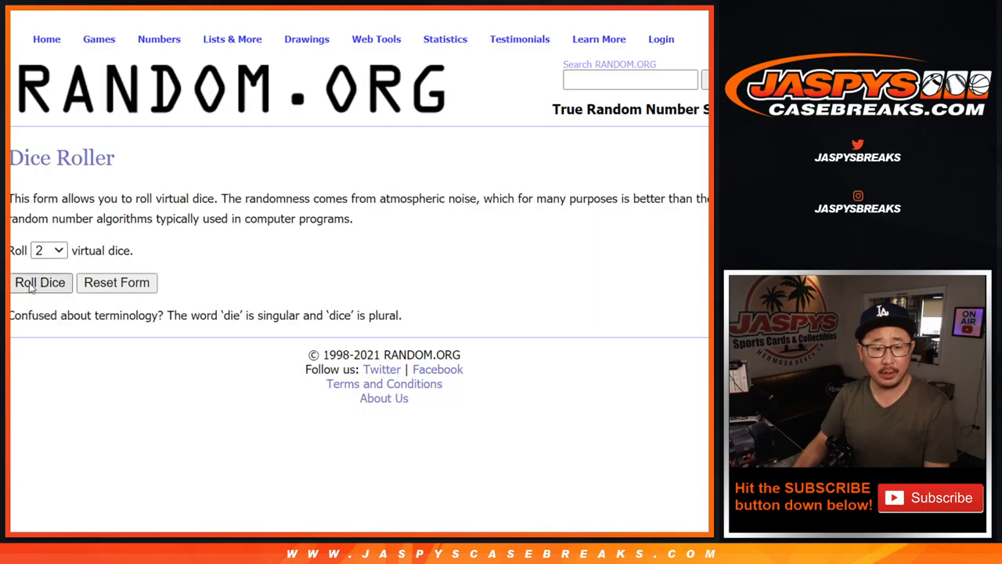
pyautogui.click(40, 283)
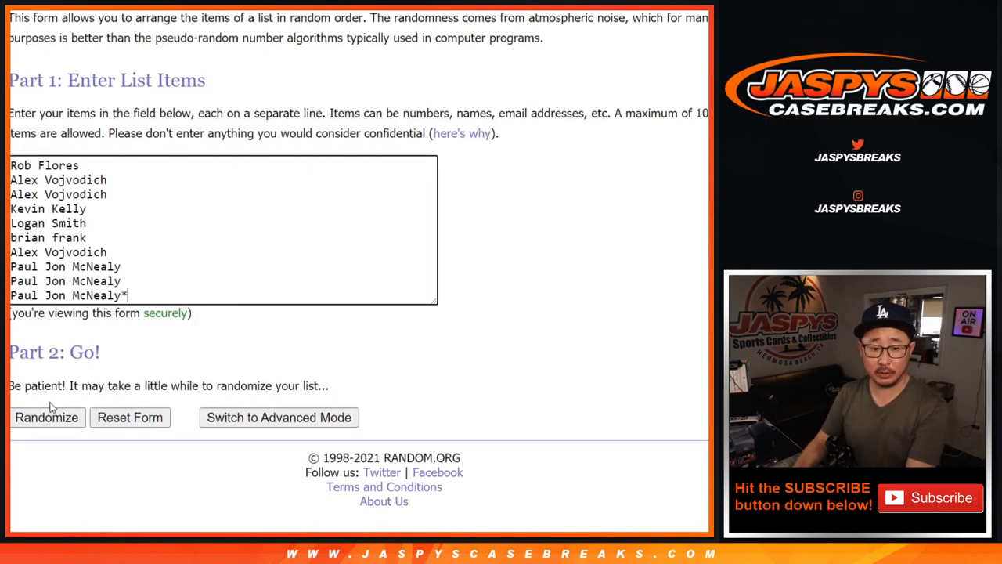
# Step: Shuffle the ten breaker names twice, then bring up the case break spreadsheet
pyautogui.click(46, 418)
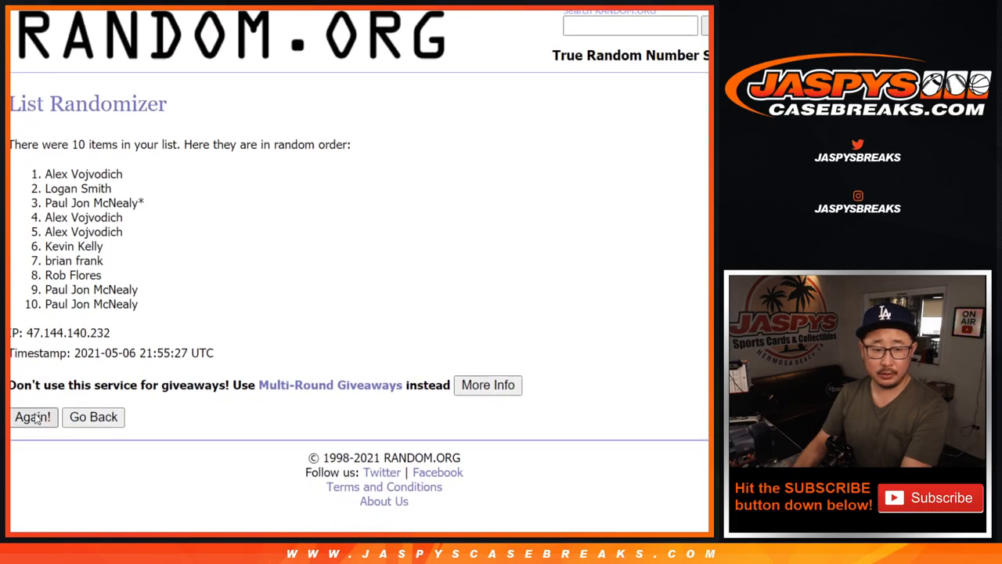
pyautogui.click(33, 418)
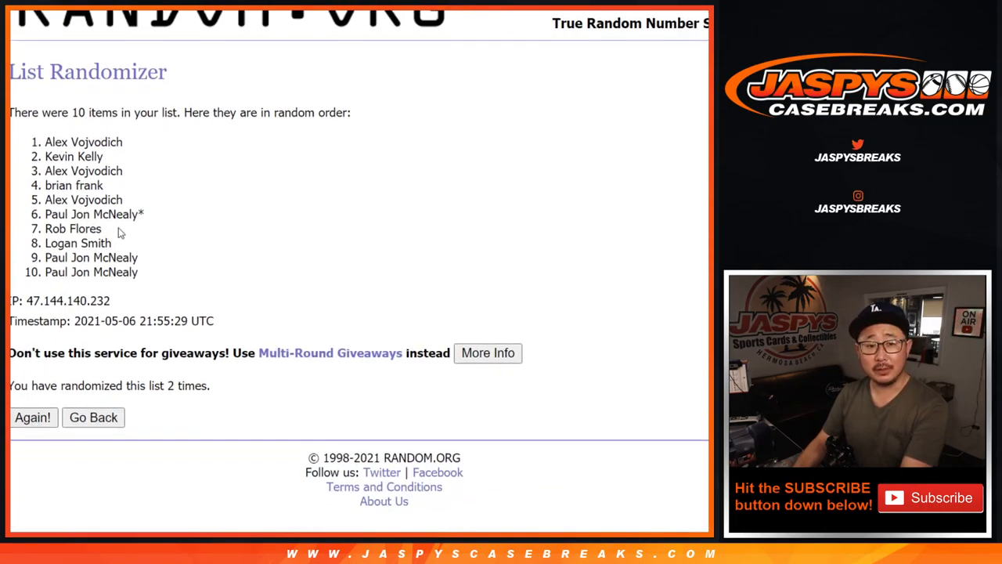
pyautogui.click(33, 418)
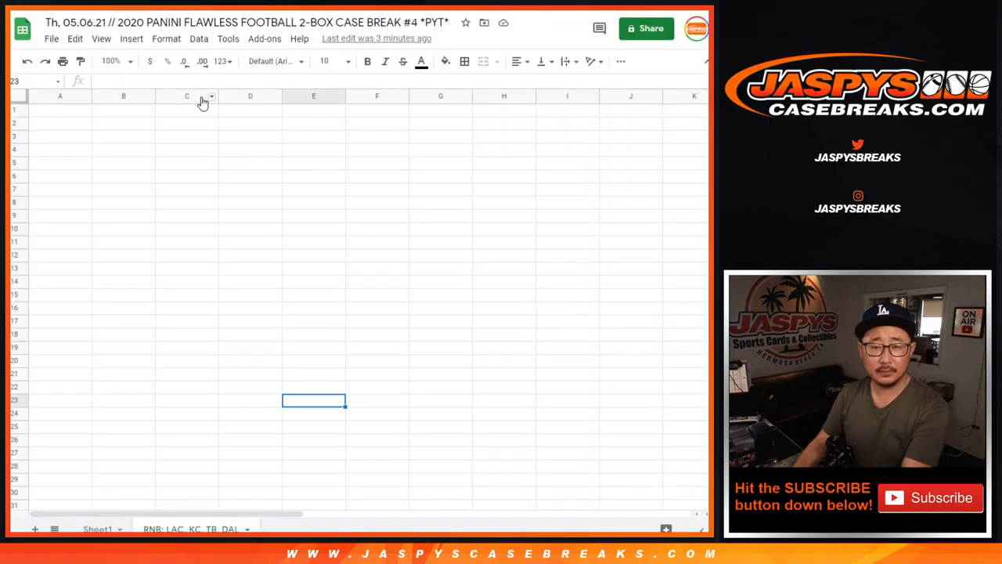
pyautogui.rightClick(55, 113)
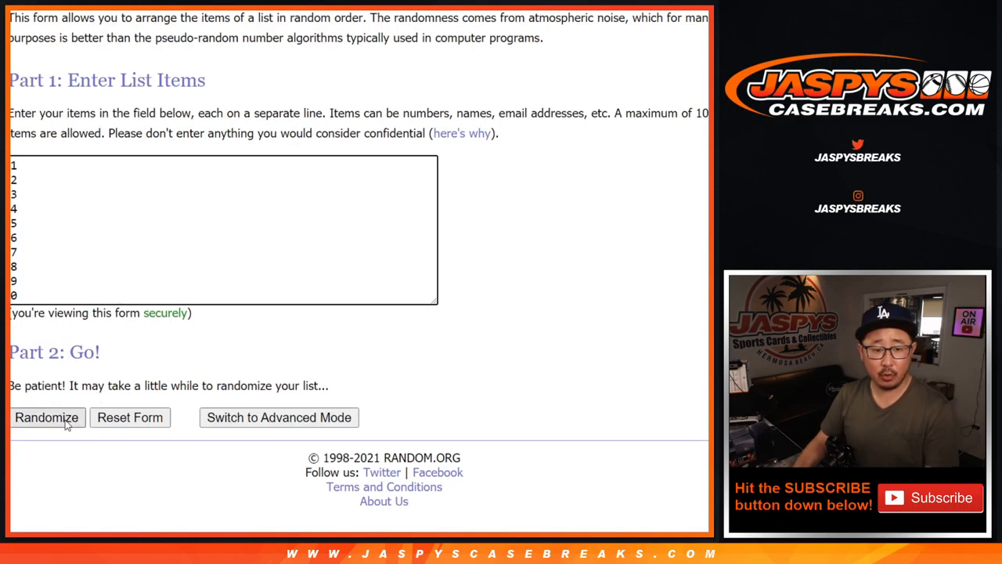
# Step: Randomize the numbers 1–9 and 0, then reshuffle them with Again!
pyautogui.click(46, 417)
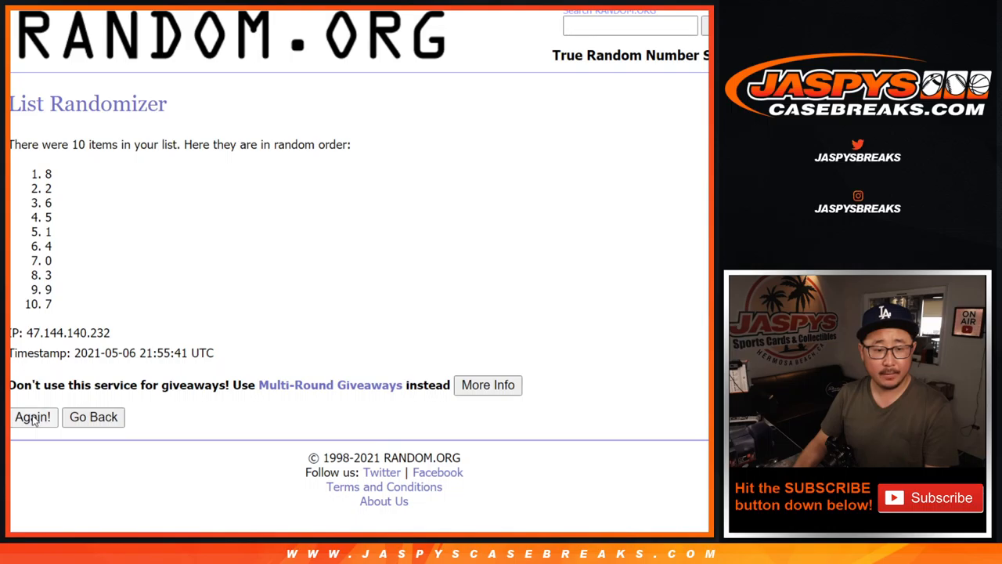
pyautogui.click(33, 418)
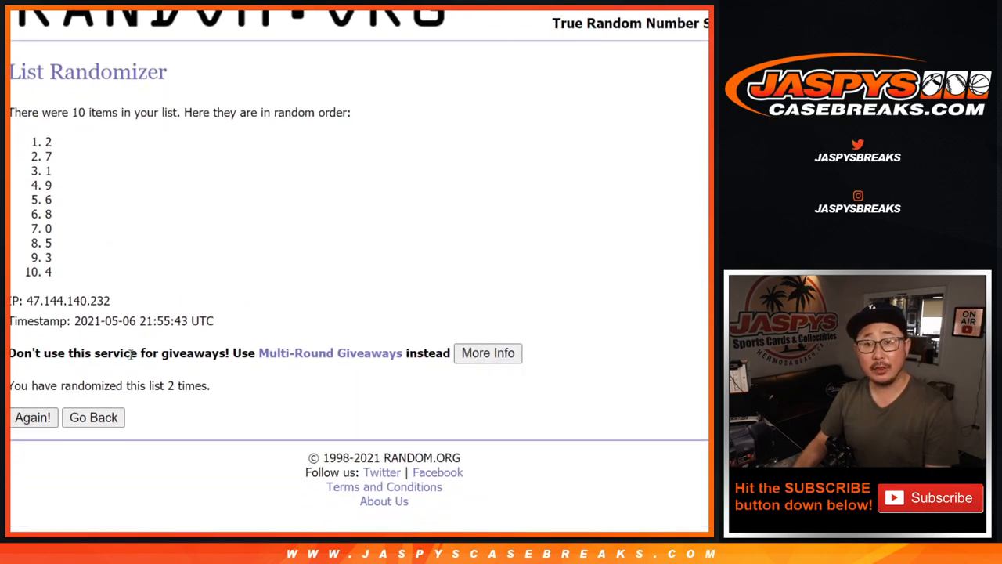
pyautogui.click(33, 418)
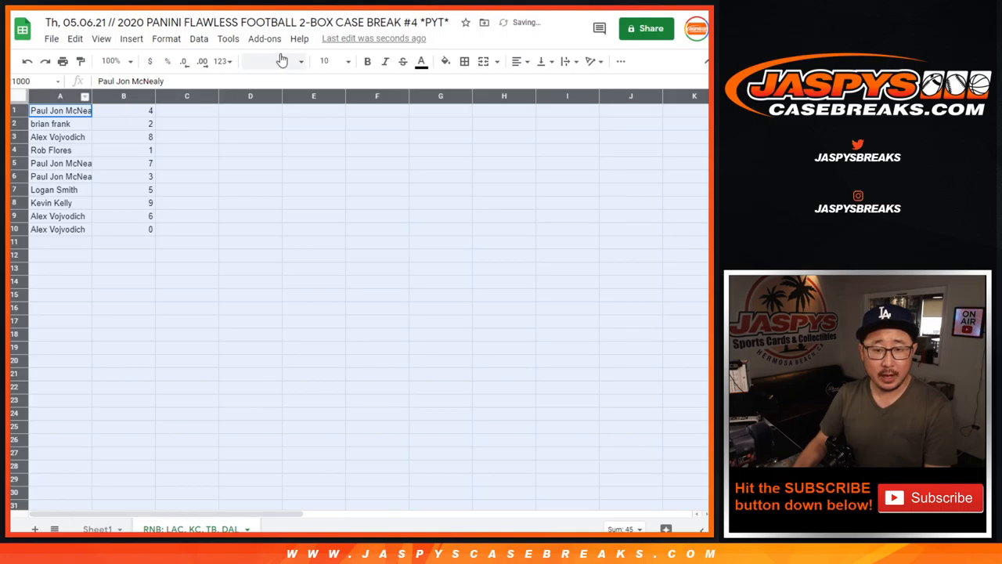
# Step: Set the sheet's text to Roboto Slab size 18, then select several breaker rows
pyautogui.click(298, 61)
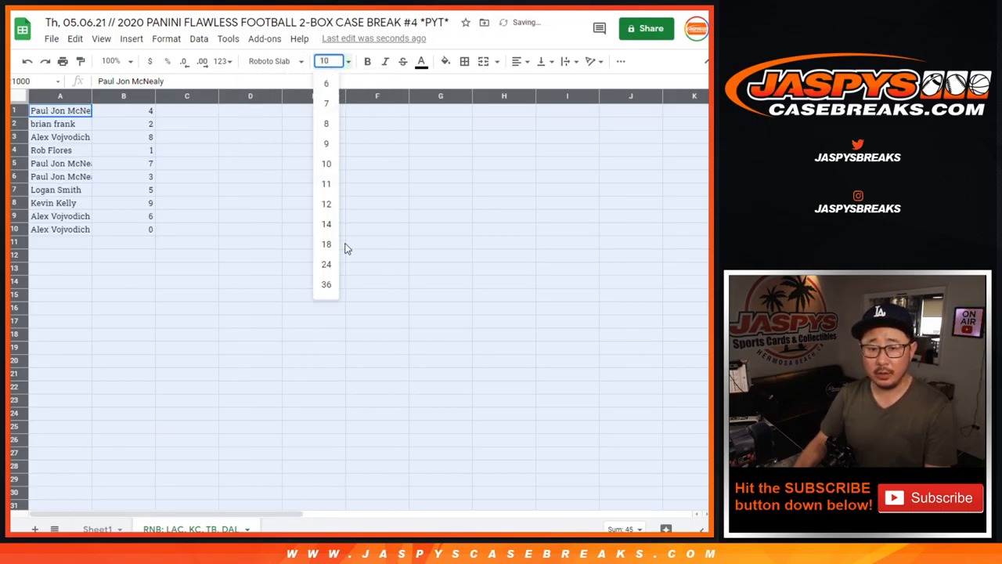
pyautogui.moveTo(327, 246)
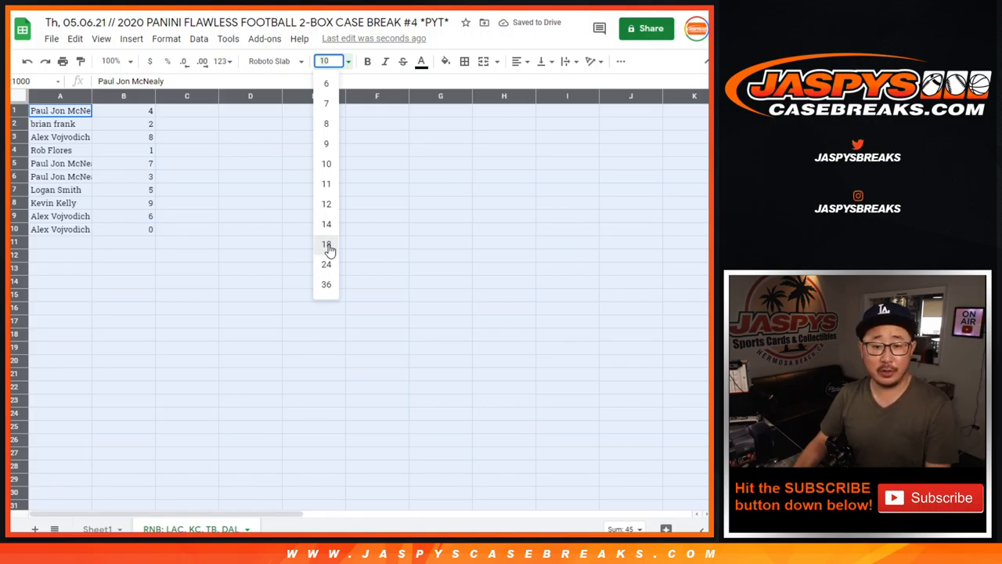
pyautogui.click(326, 243)
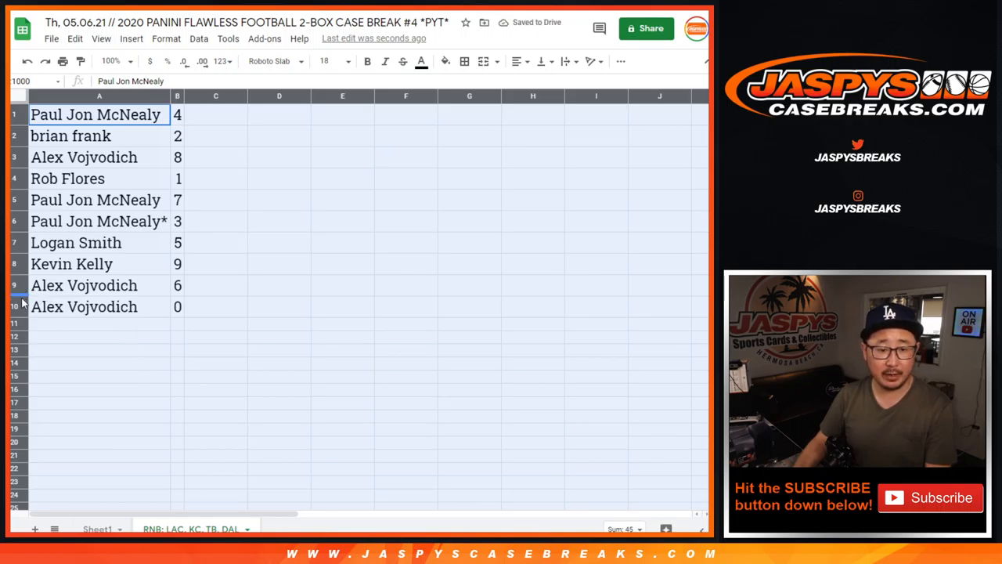
pyautogui.click(94, 115)
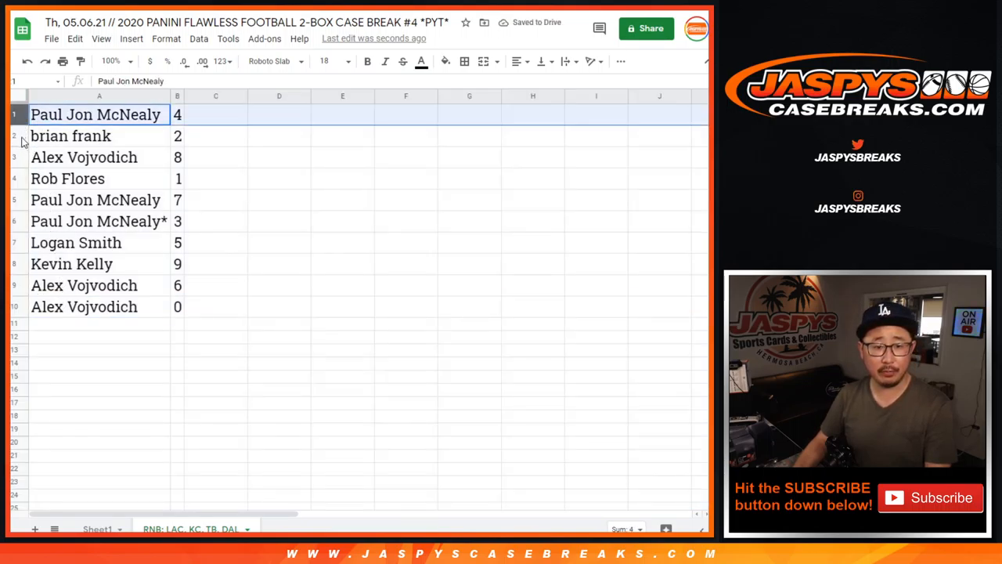
pyautogui.click(84, 157)
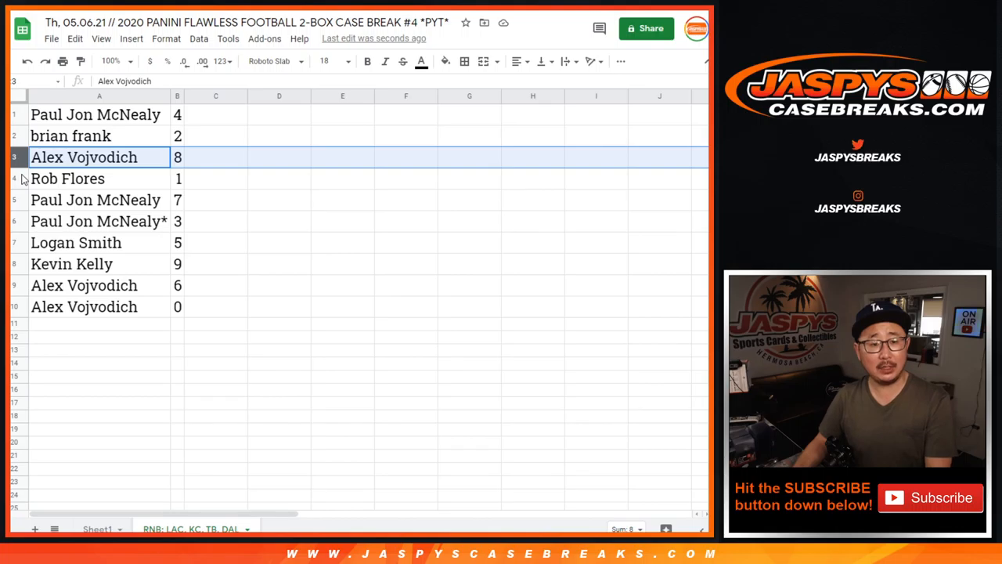
pyautogui.click(94, 221)
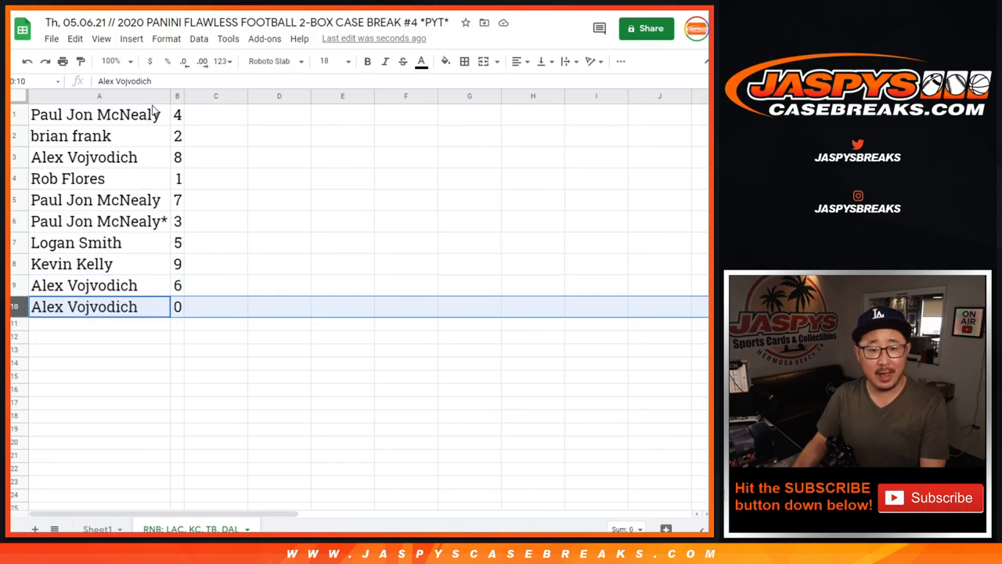
# Step: Sort the sheet by column B, A → Z, so numbers run 0–9
pyautogui.click(199, 39)
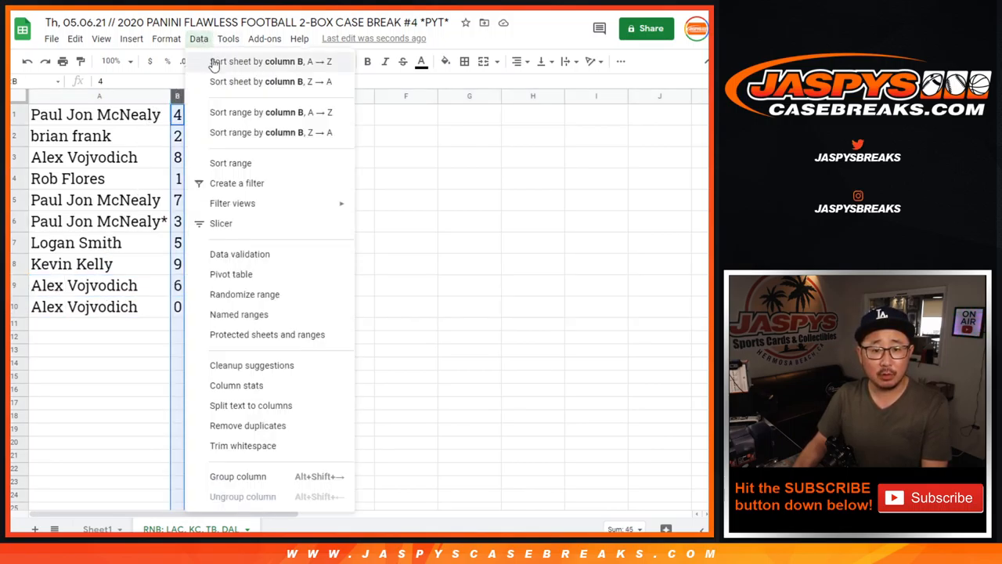
pyautogui.click(271, 112)
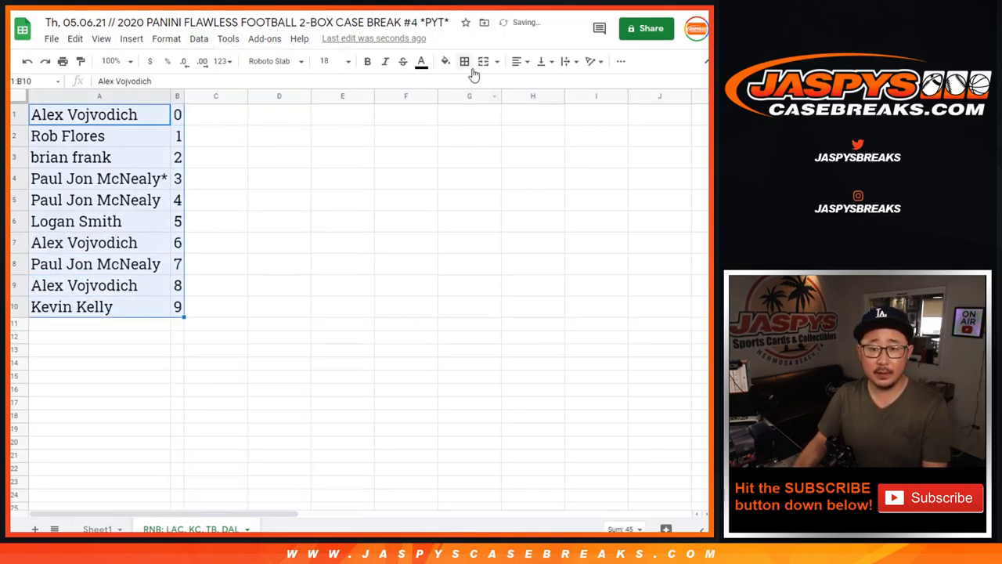